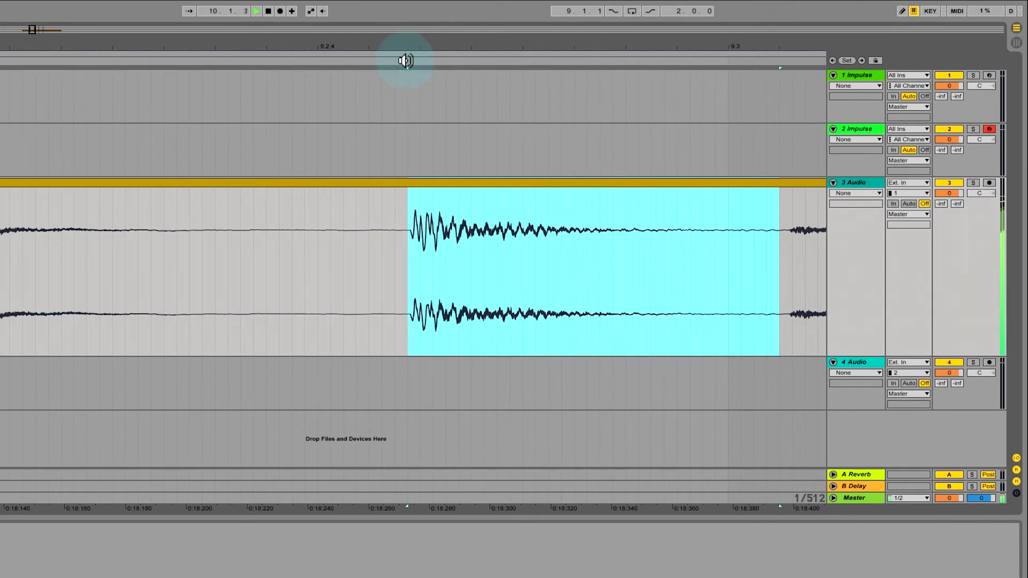
mouse_move(636, 182)
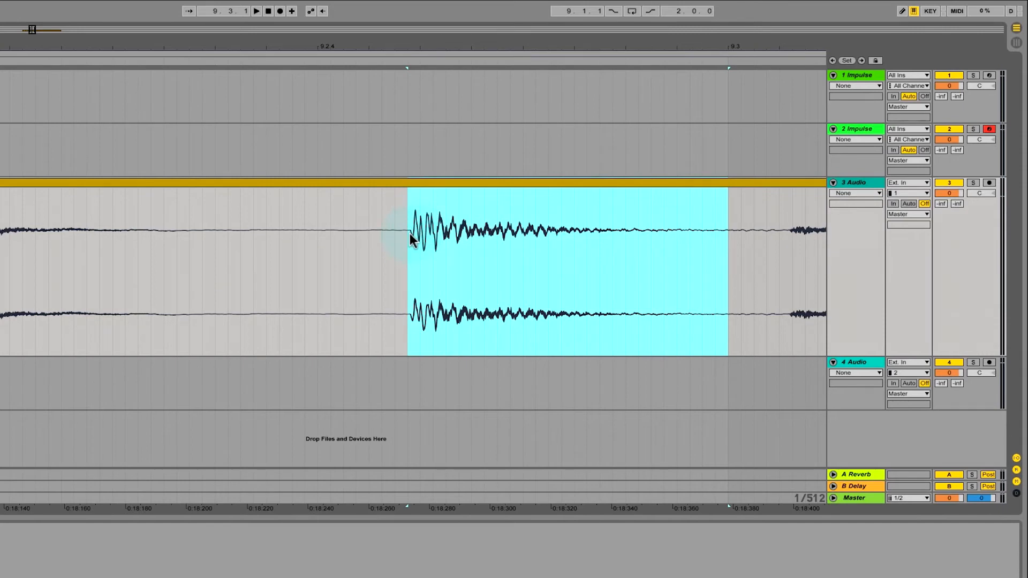
mouse_move(411, 50)
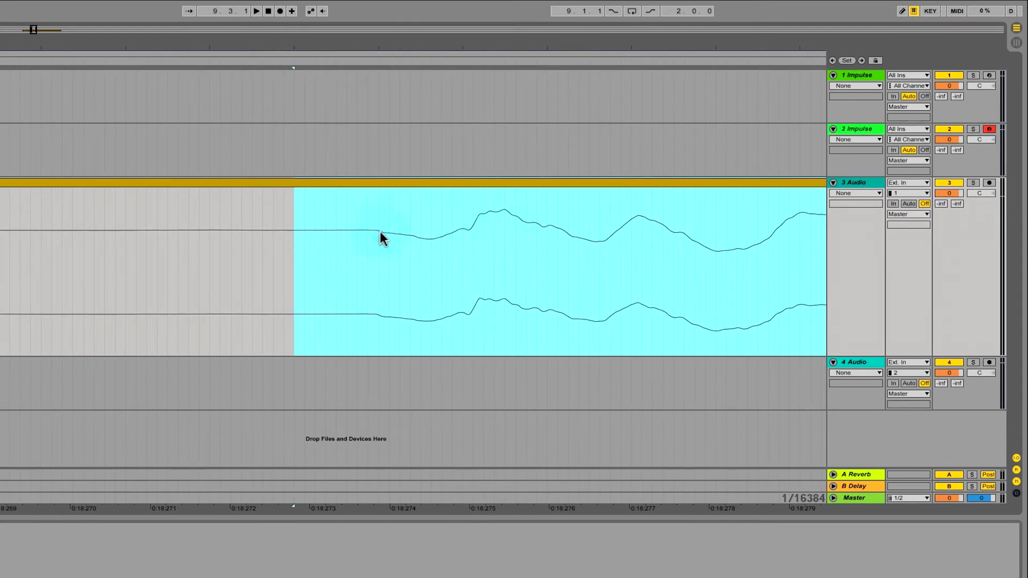
Place the insert marker on track 3 Audio at the snare waveform's first rise.
left_click(370, 238)
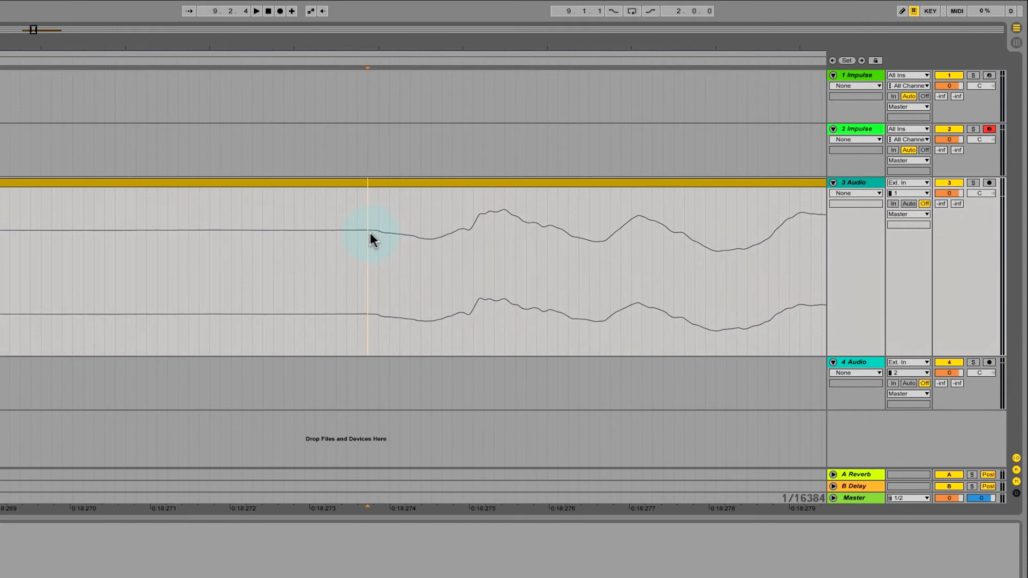
mouse_move(419, 45)
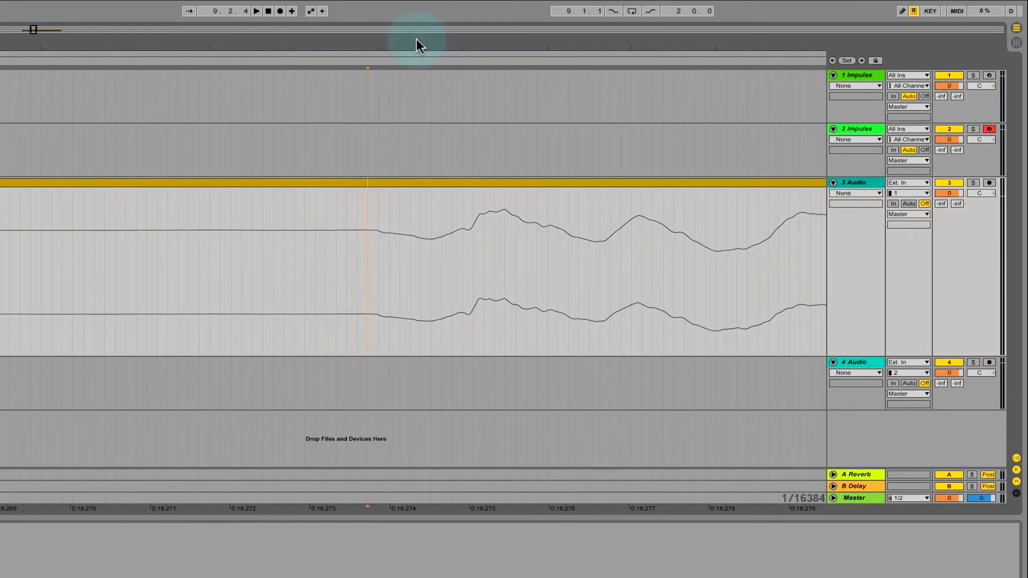